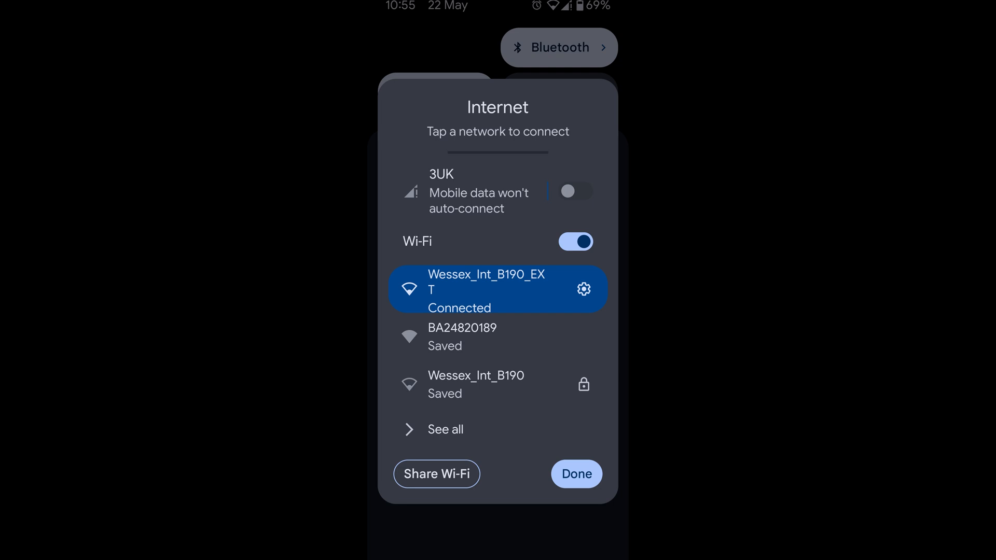
# Step: Connect the phone to the BA24820189 Wi-Fi network and dismiss the internet panel
pyautogui.click(461, 336)
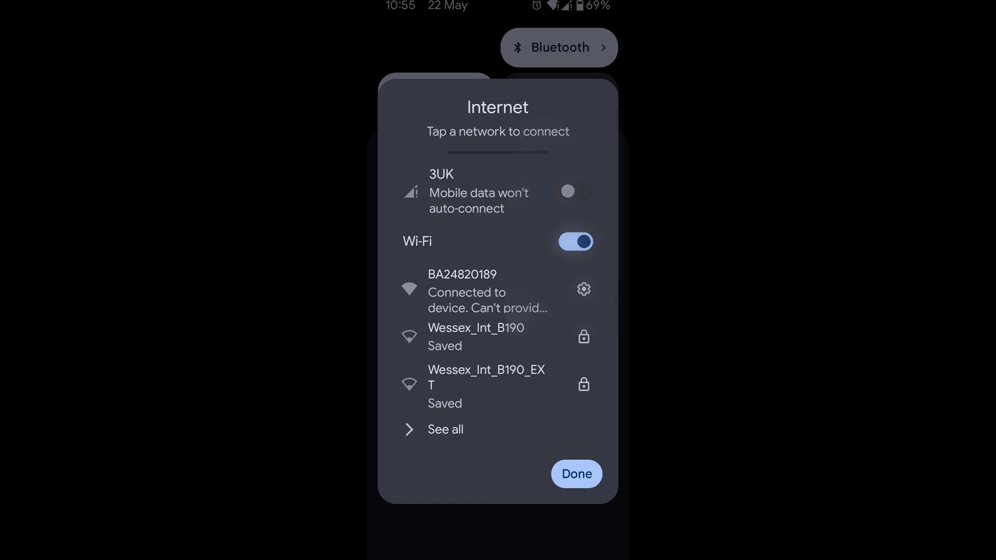
pyautogui.click(576, 474)
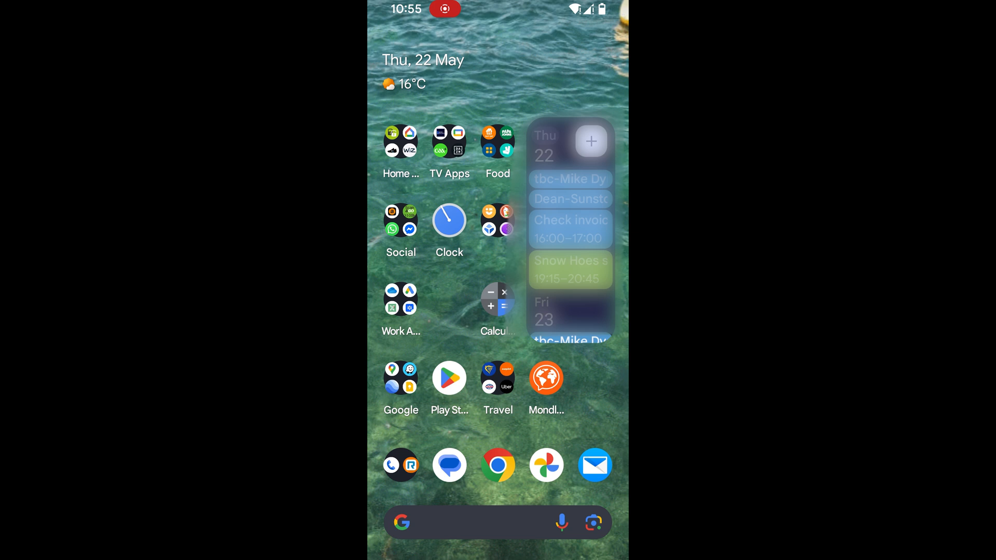
# Step: Load the dongle's index_en.html settings page at 10.10.10.1 in Chrome
pyautogui.click(497, 465)
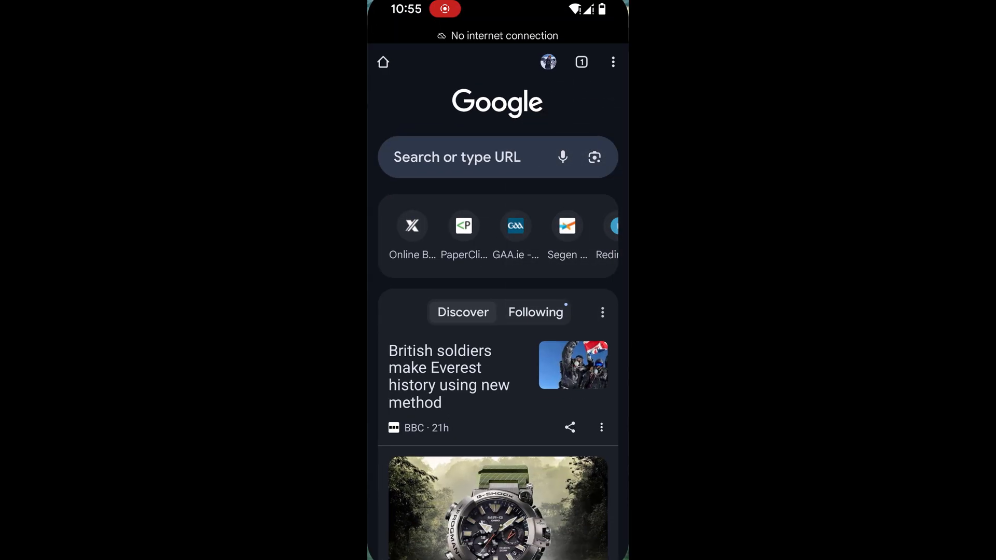
pyautogui.click(455, 156)
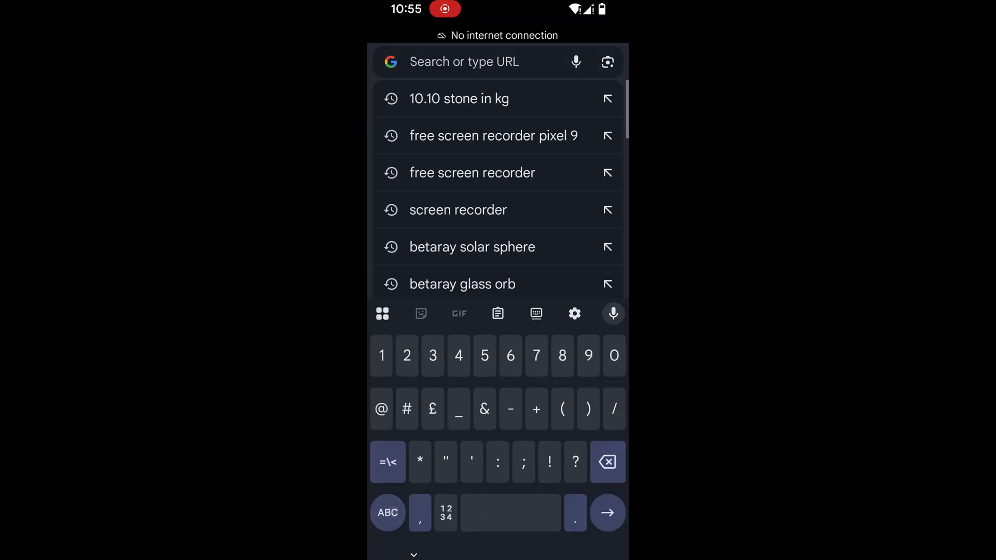
pyautogui.write('10.10.10.1')
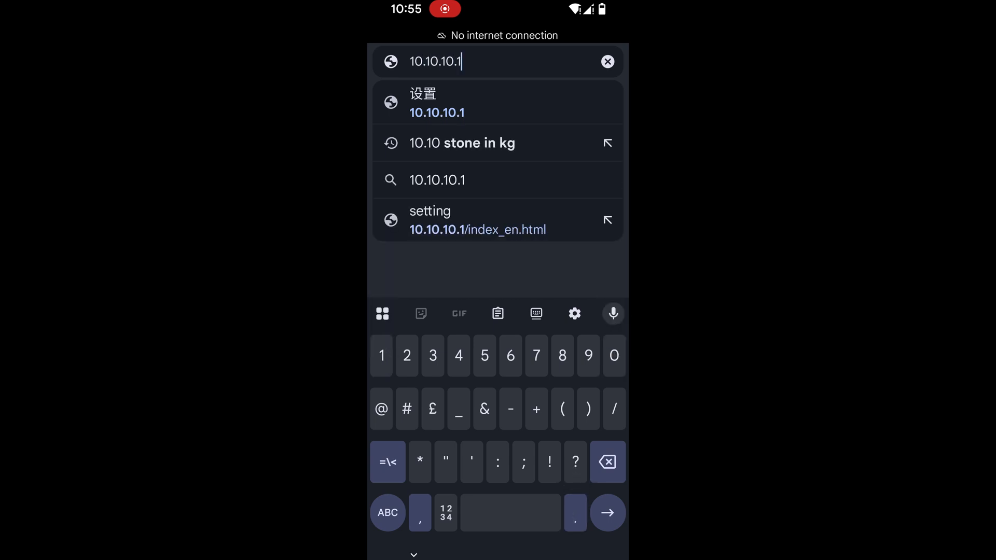
pyautogui.click(497, 102)
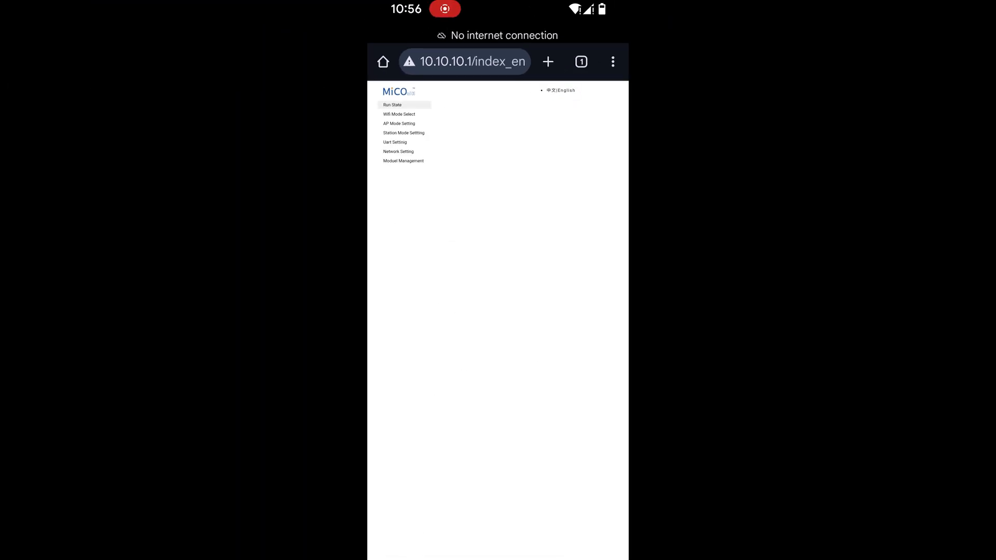
# Step: Submit the Station Mode settings and confirm rebooting the MiCO module
pyautogui.click(392, 105)
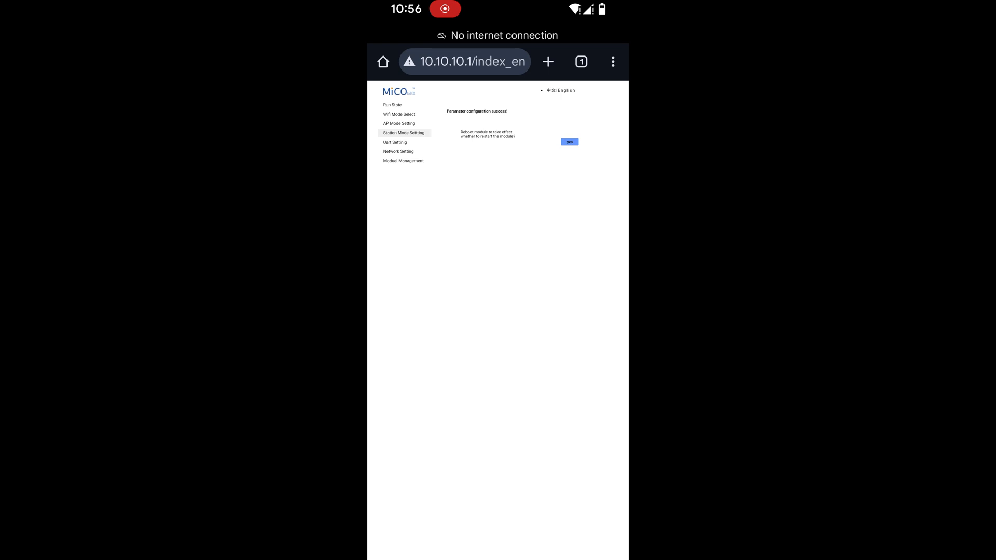
pyautogui.click(569, 142)
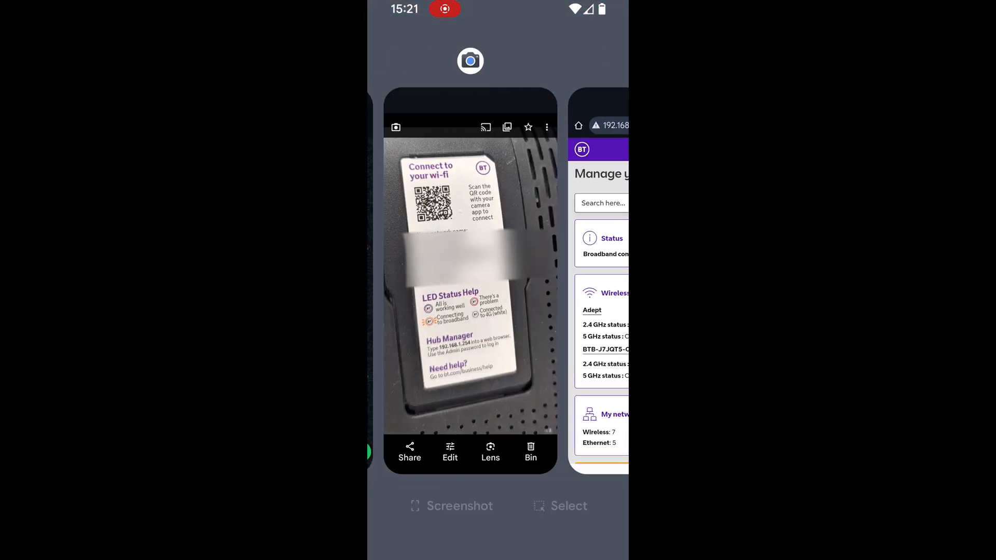
# Step: Return to the Hub Manager tab and enter the Wireless card under Advanced settings
pyautogui.click(470, 279)
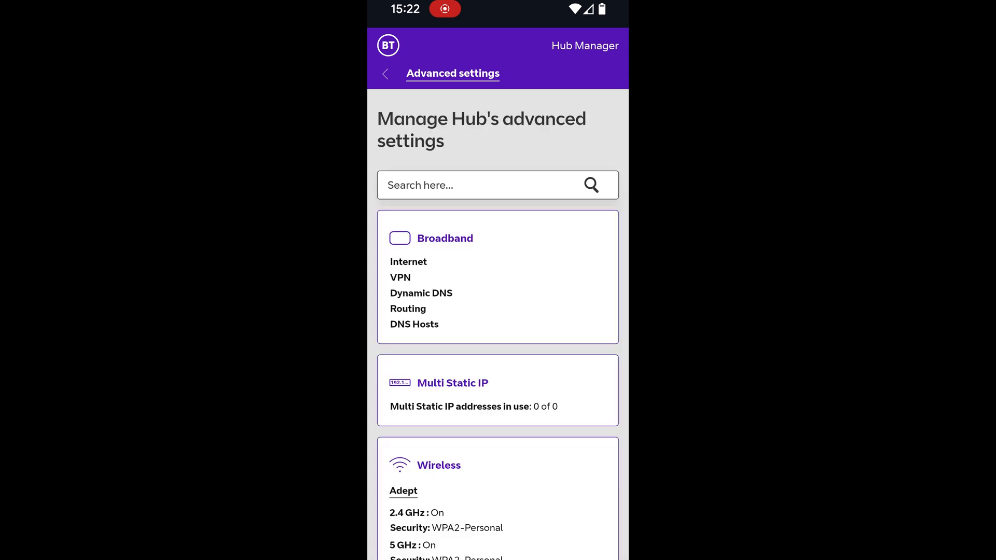
pyautogui.scroll(-3)
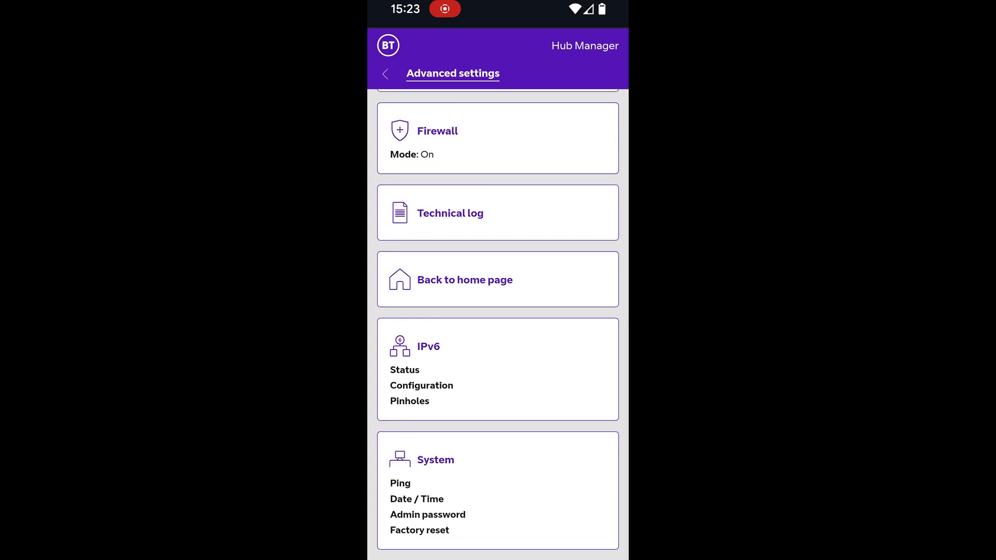
pyautogui.scroll(3)
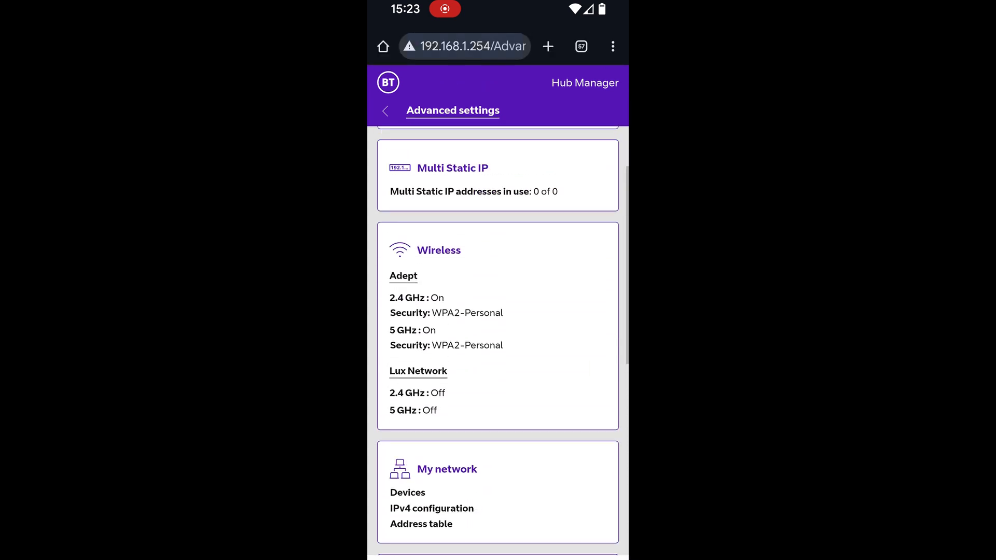
pyautogui.scroll(-3)
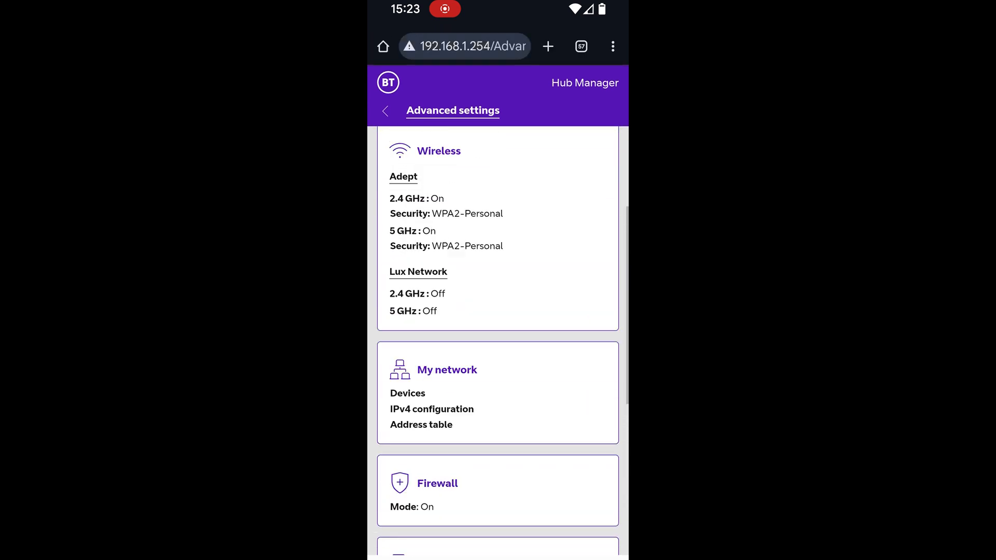
pyautogui.click(438, 150)
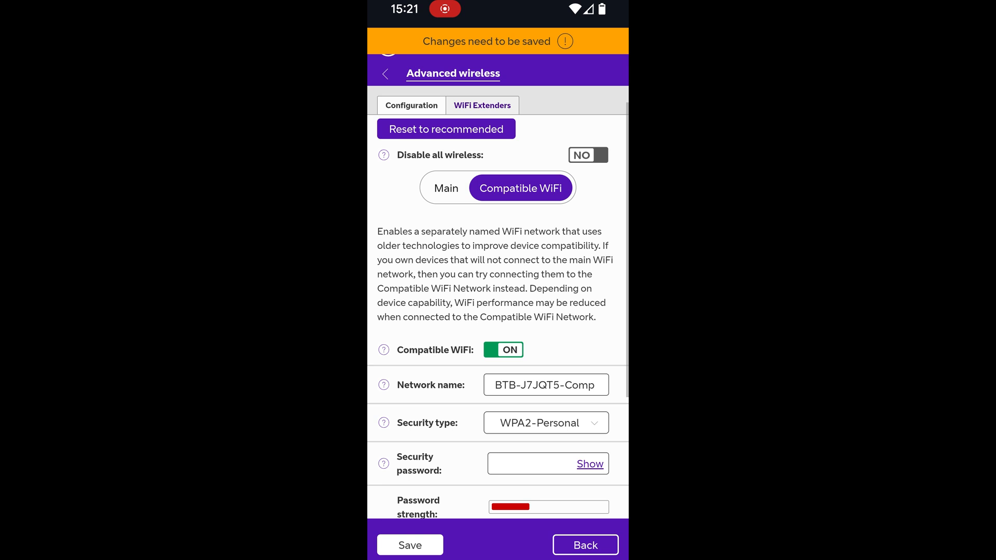
# Step: Name the network Lux Network, set a new WPA2 password, save and accept the insecure-password warning
pyautogui.click(544, 385)
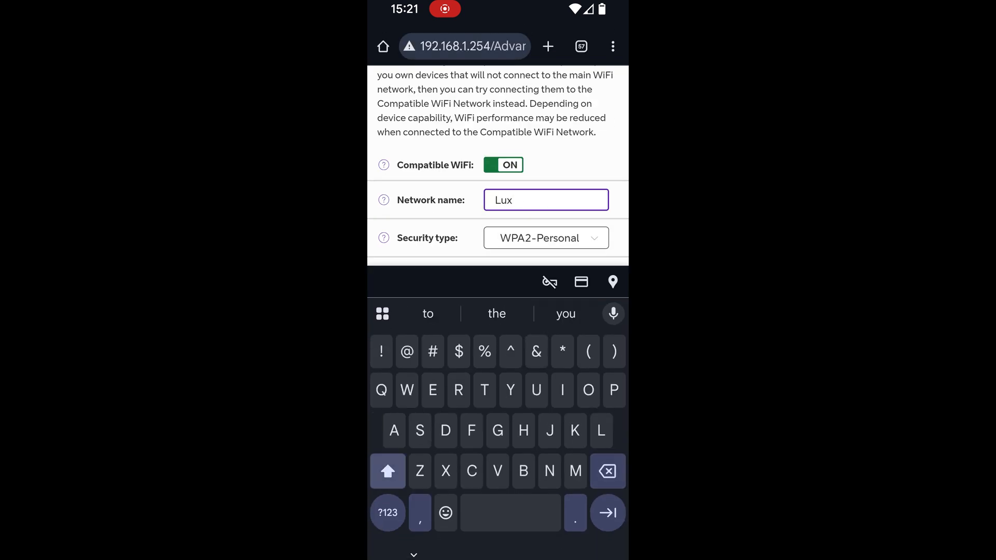
pyautogui.click(544, 237)
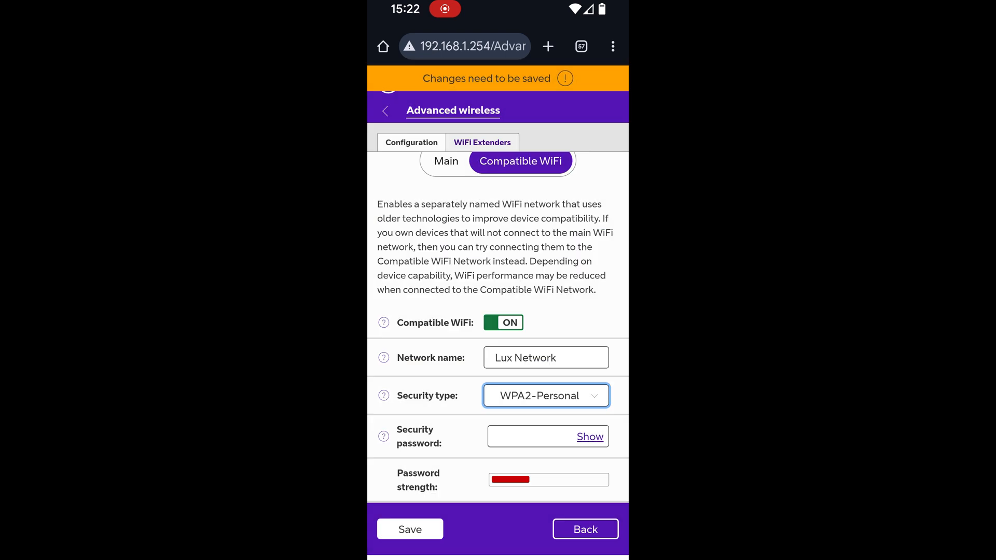
pyautogui.click(539, 437)
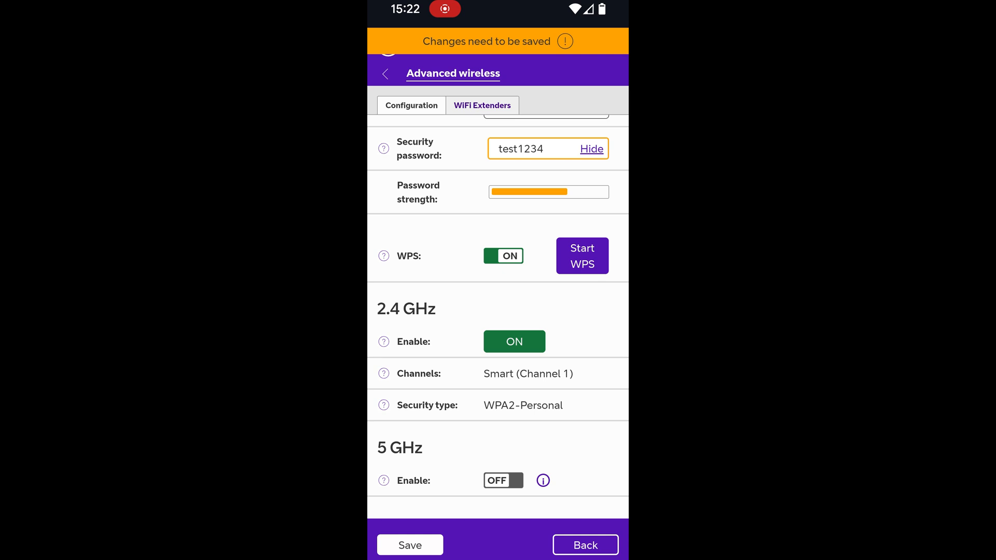
pyautogui.click(410, 545)
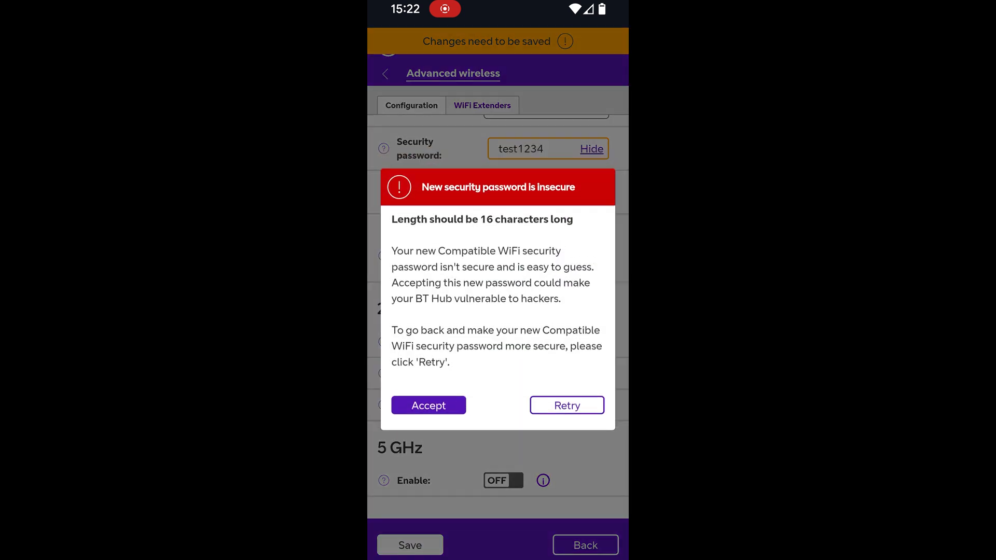
pyautogui.click(428, 406)
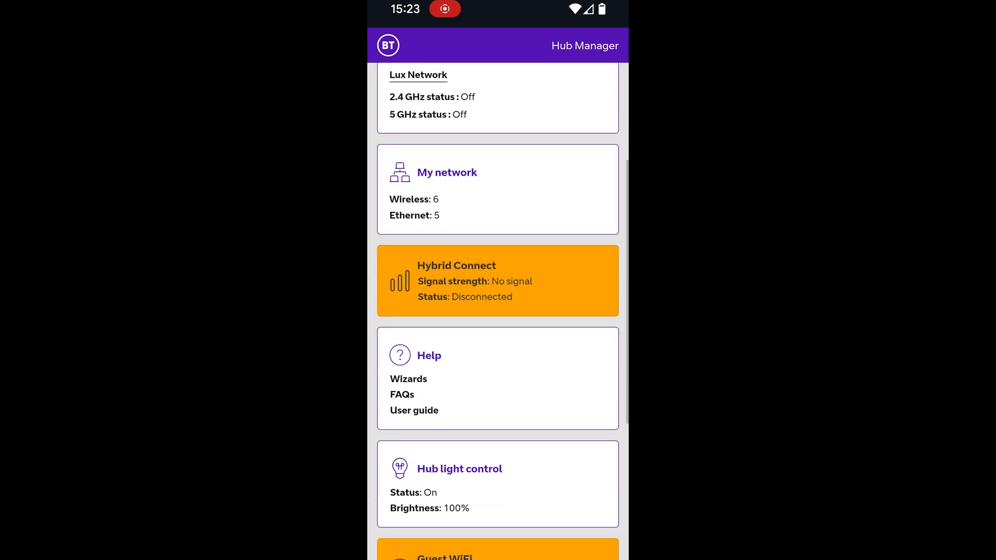
# Step: Enter the Guest WiFi card from the Hub Manager home page
pyautogui.scroll(-3)
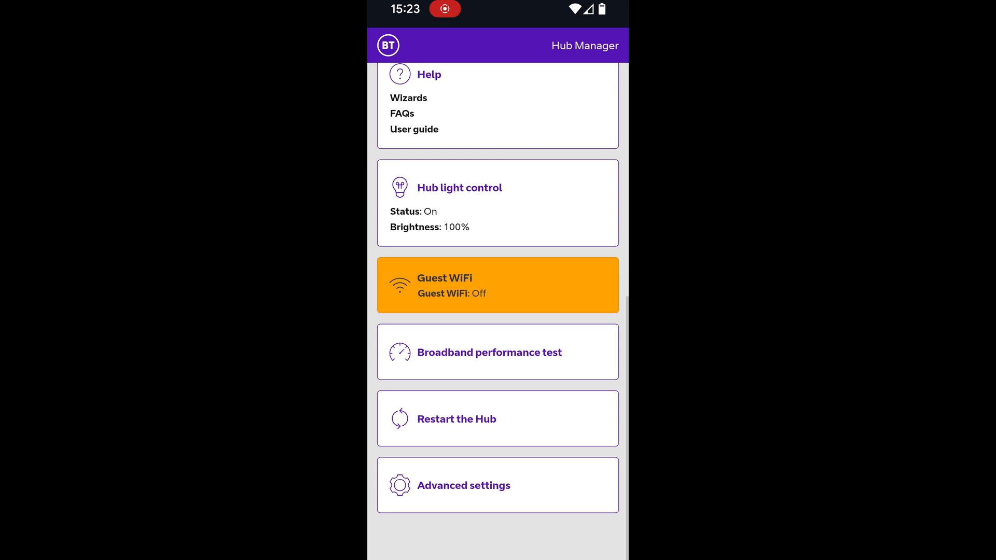
pyautogui.click(497, 284)
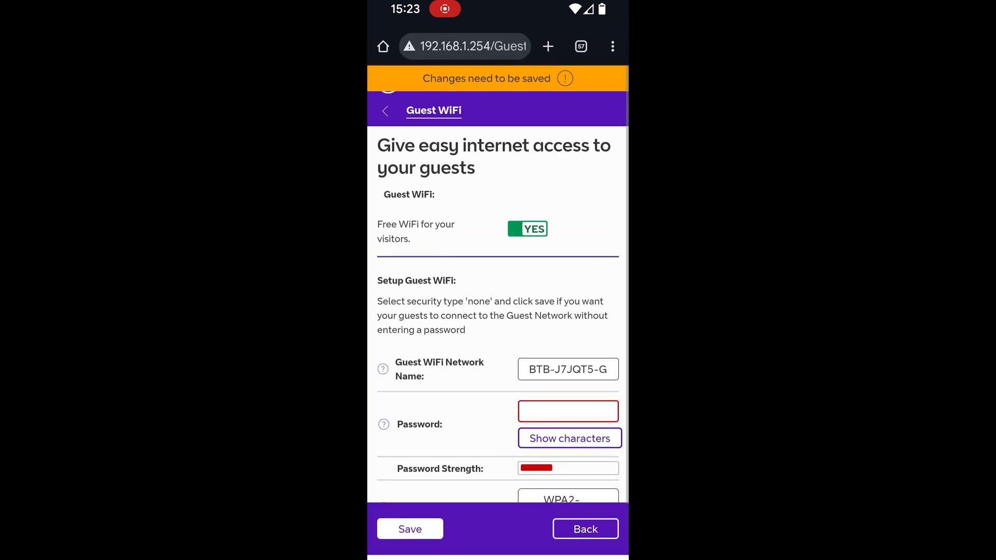
pyautogui.scroll(3)
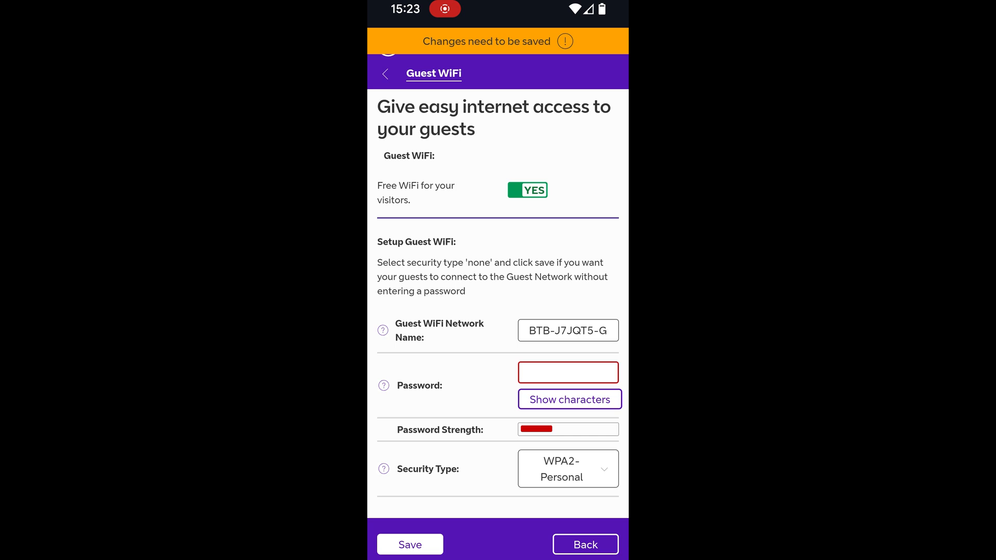